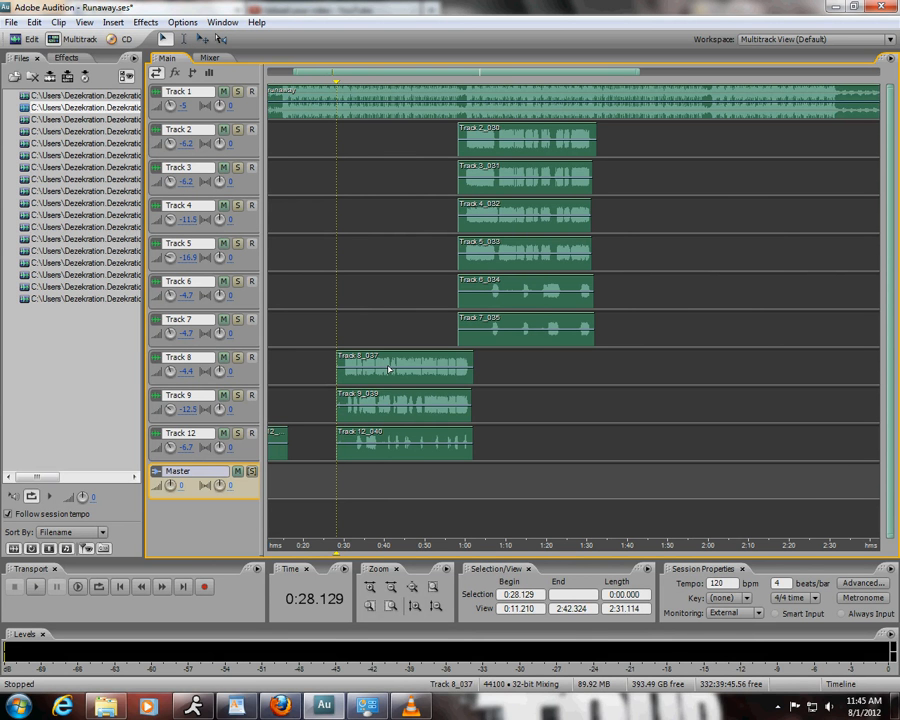
Select the time range from 0:28 to about 1:32 across all vocal clips.
double_click(400, 368)
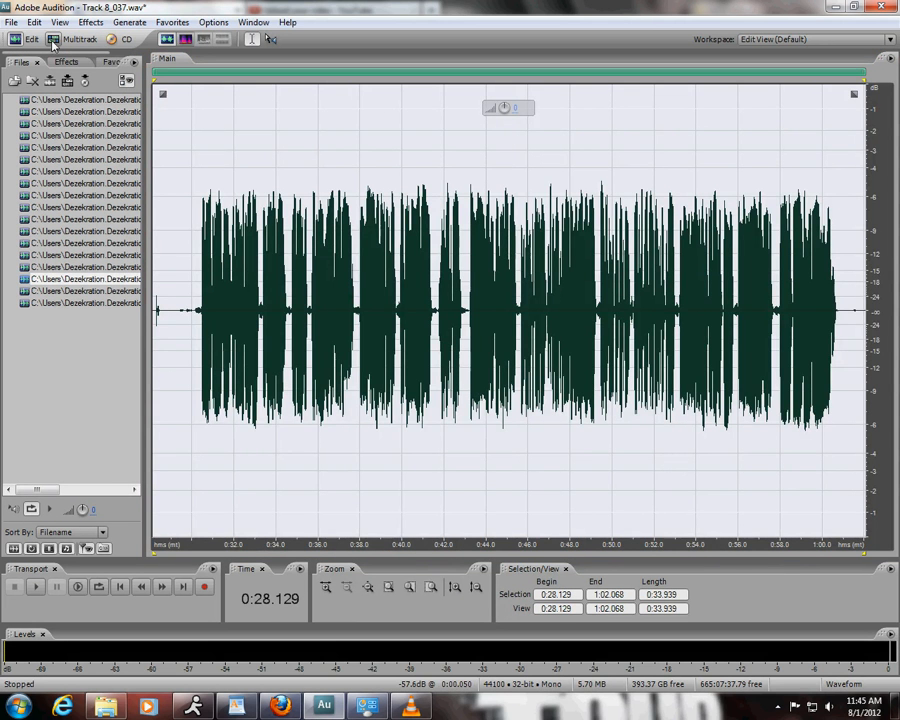
left_click(77, 39)
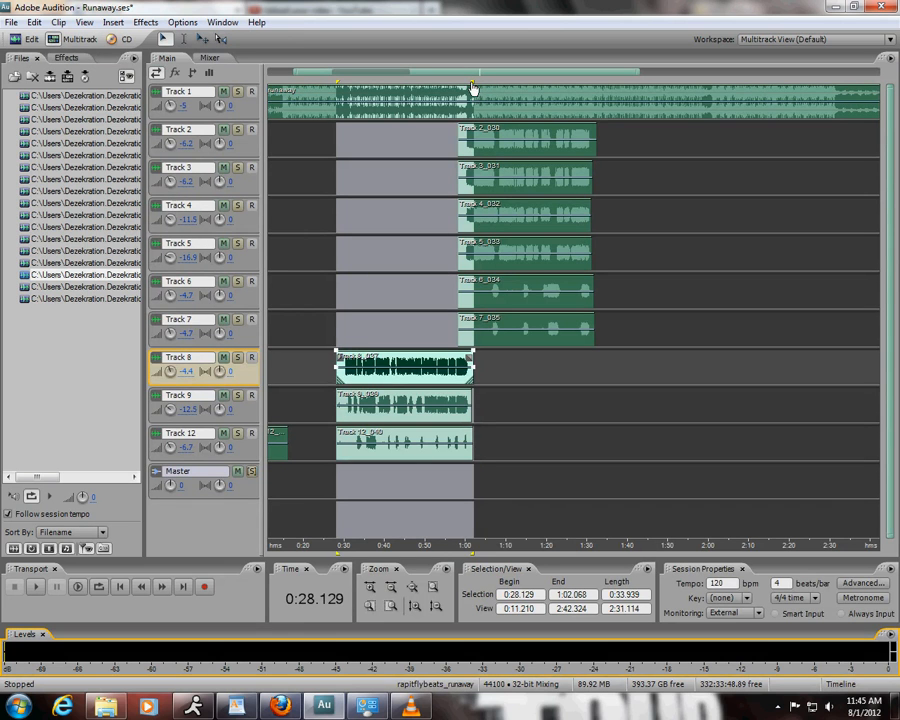
left_click(595, 97)
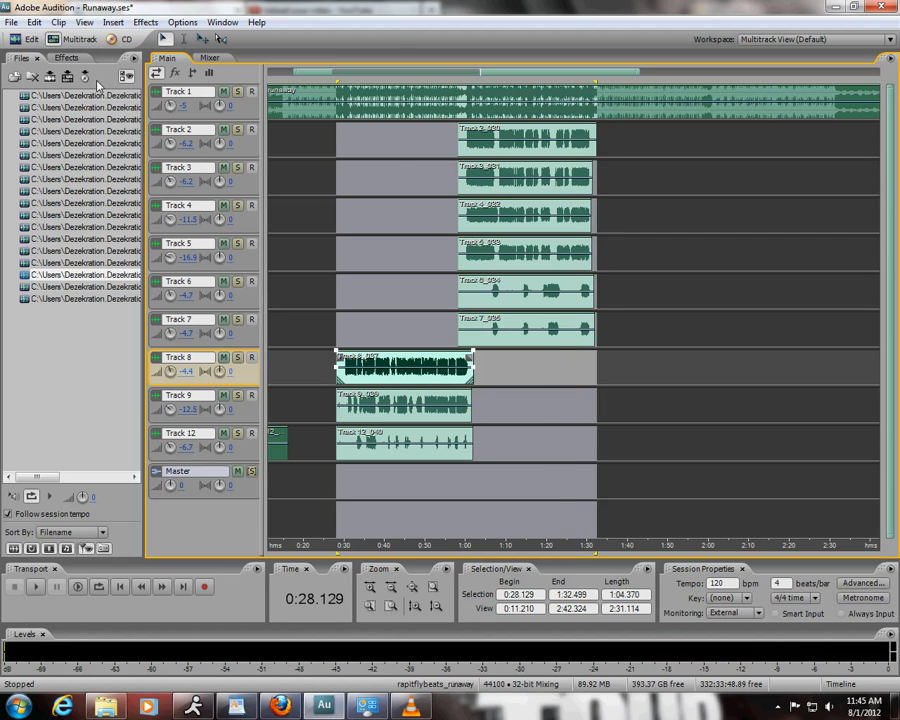
Export the selection as 'Runaway - Tutorial Mix' MP3 at 320 kbps constant bitrate.
left_click(11, 22)
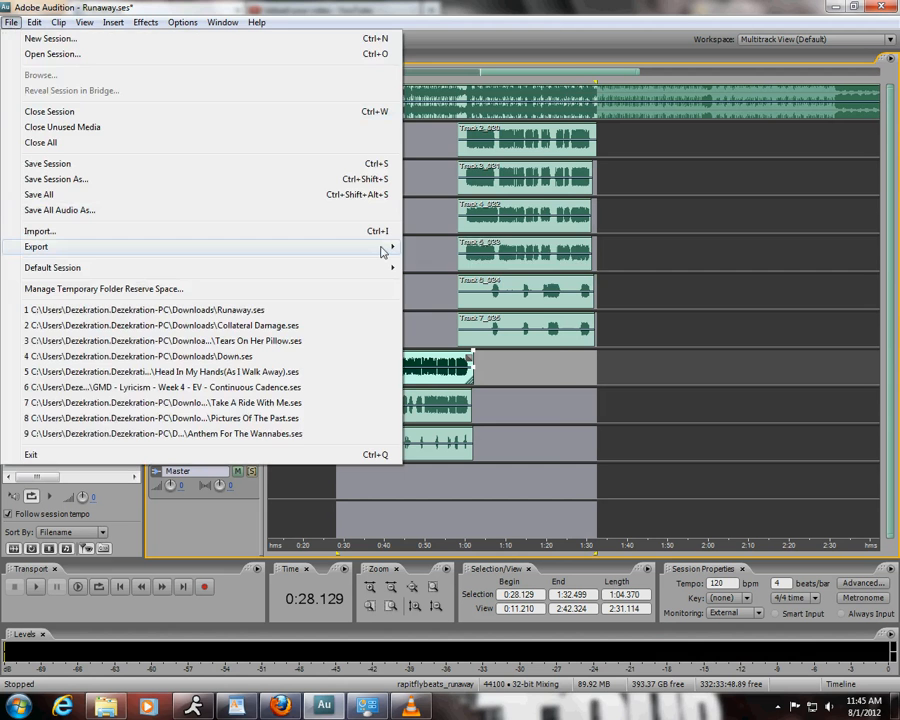
left_click(37, 247)
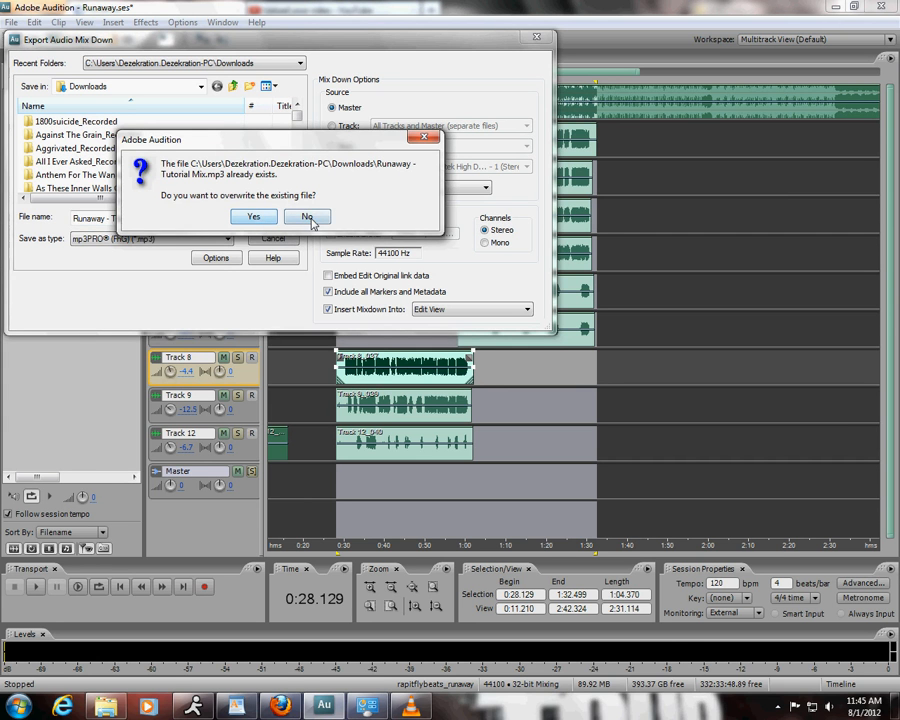
left_click(307, 217)
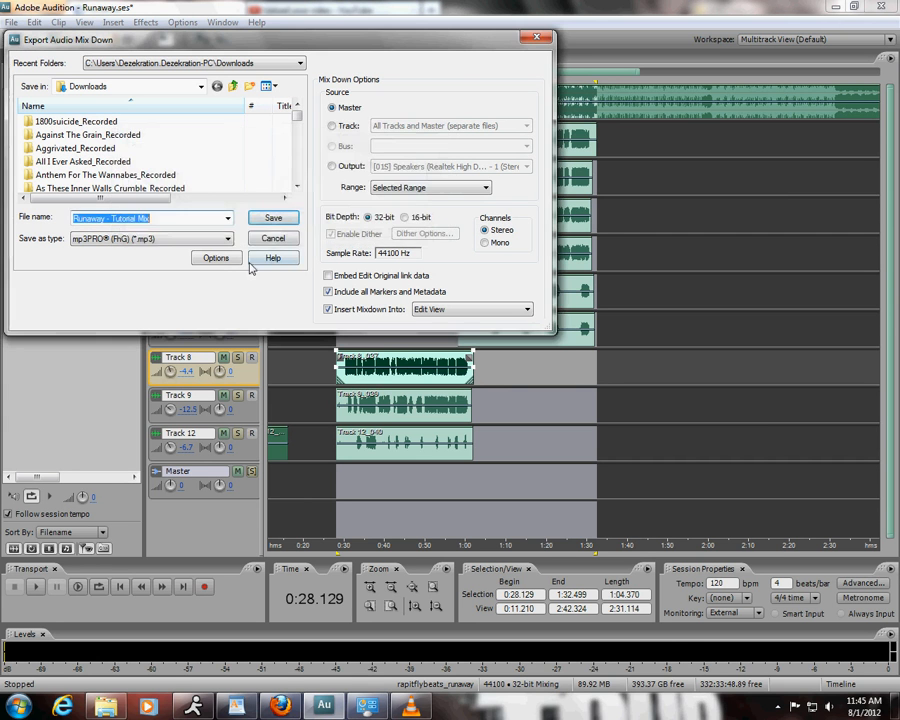
left_click(216, 258)
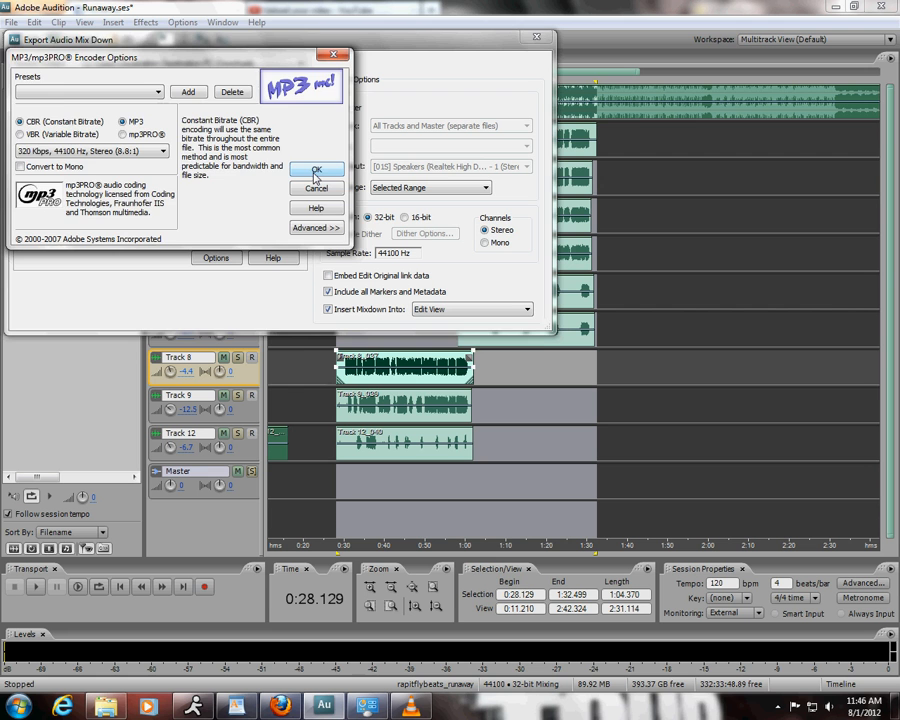
left_click(316, 169)
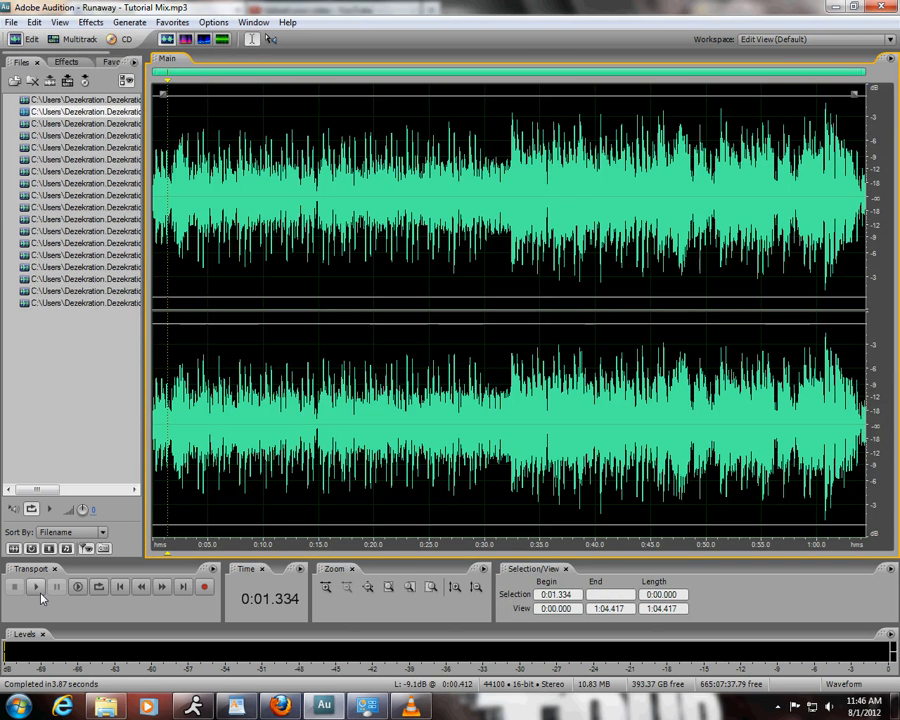
left_click(35, 587)
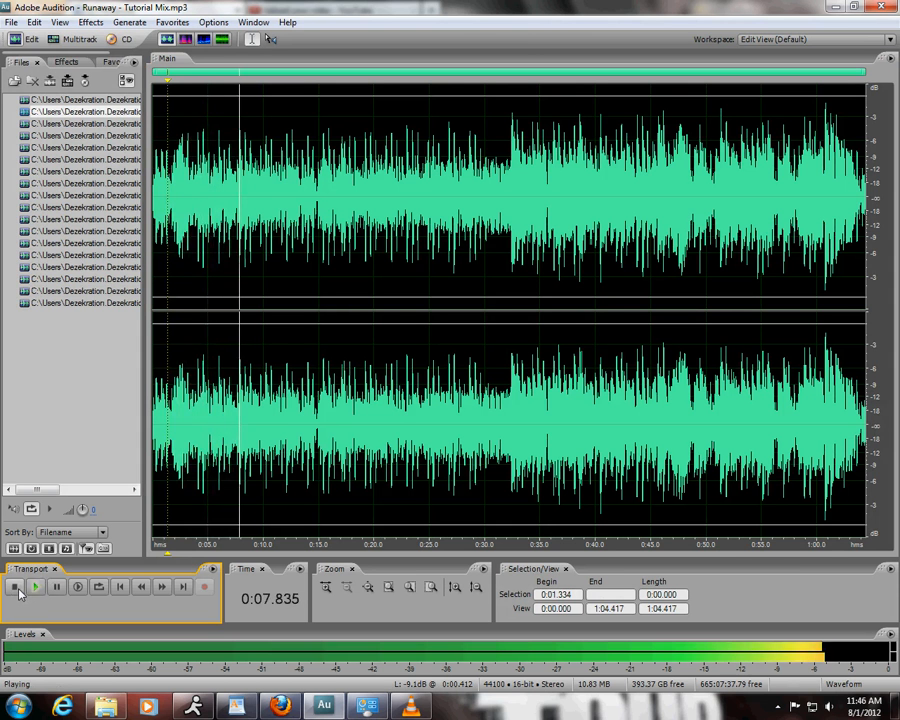
left_click(14, 587)
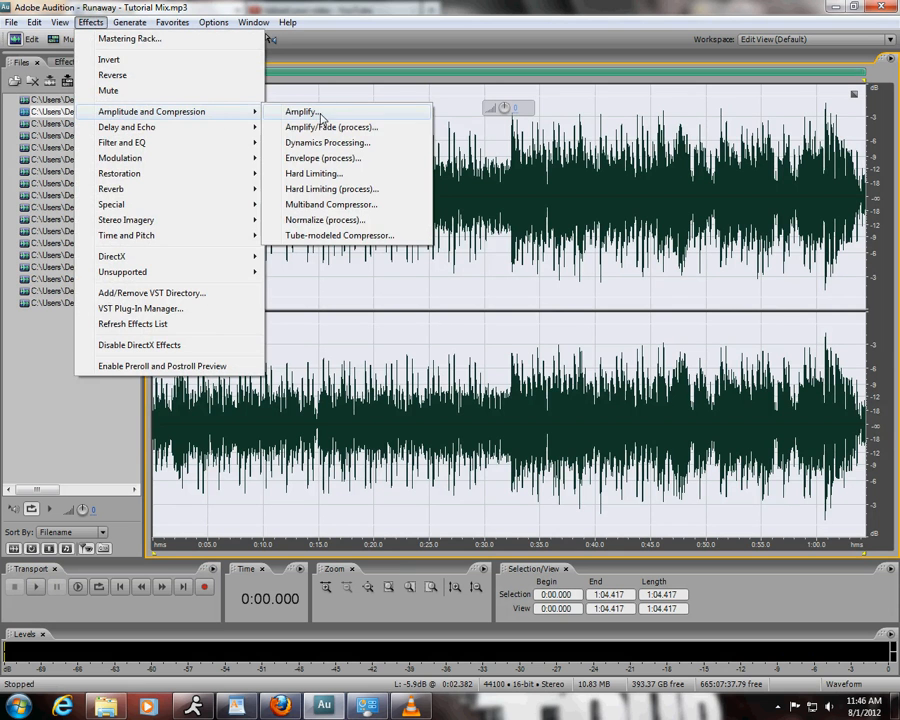
Apply Hard Limiting with -0.5 dB max amplitude, 6 dB boost and 54 ms release.
left_click(313, 173)
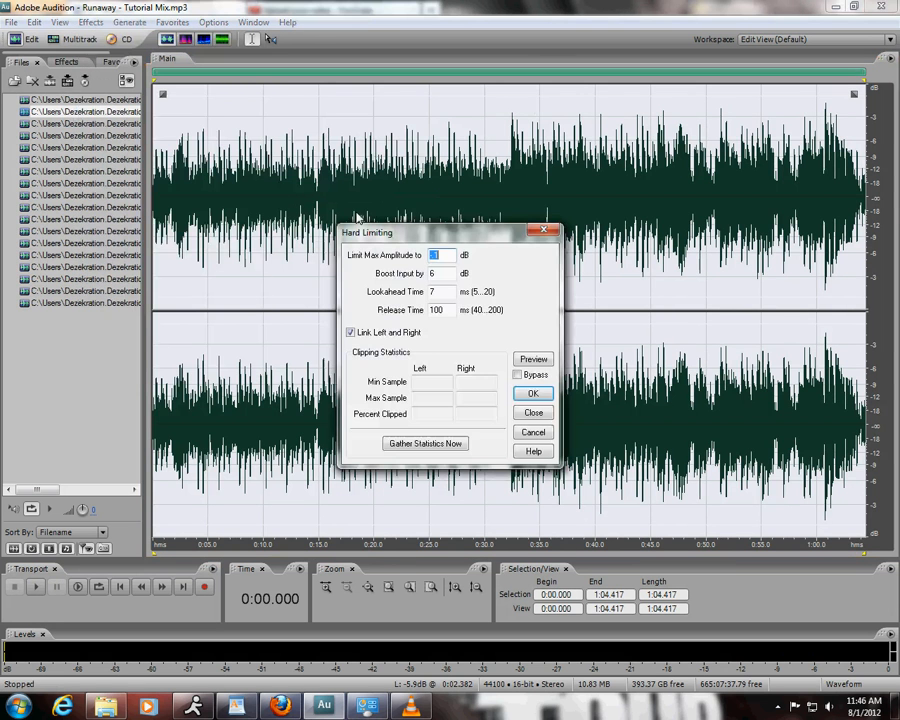
left_click(533, 392)
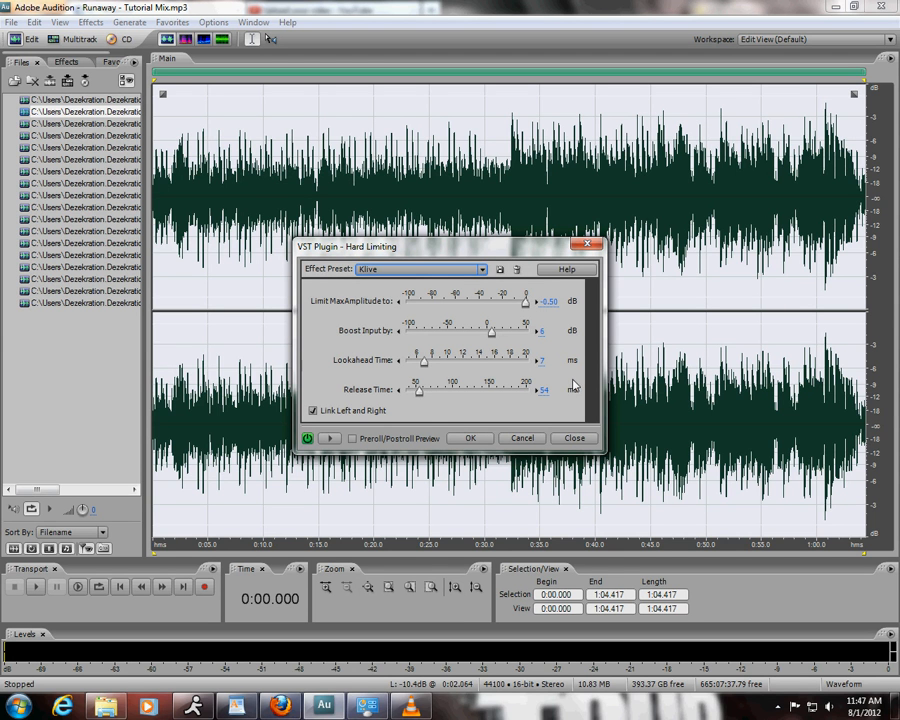
mouse_move(563, 408)
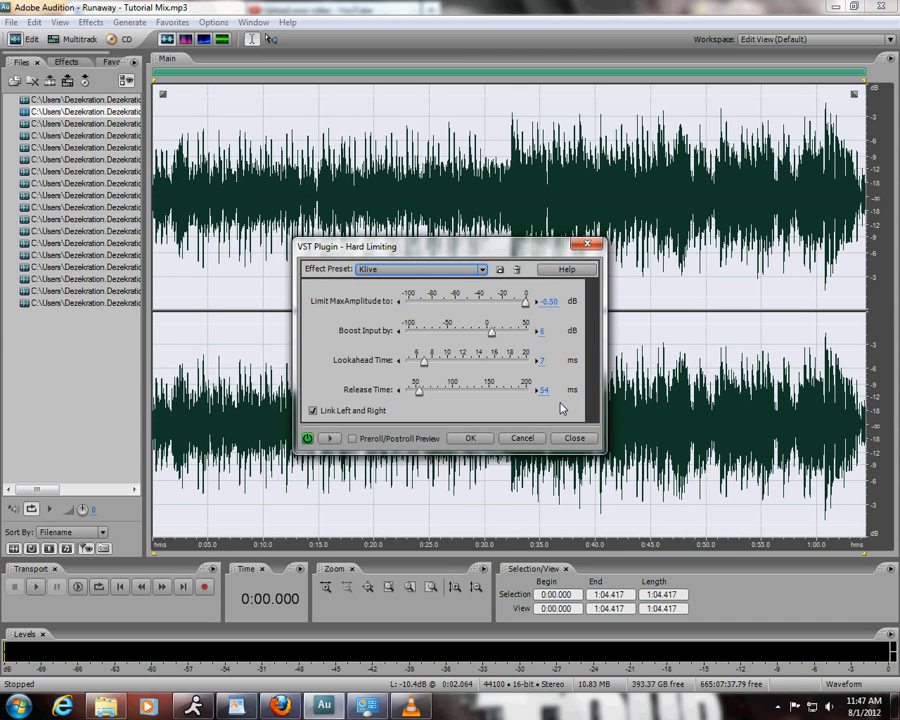
mouse_move(408, 428)
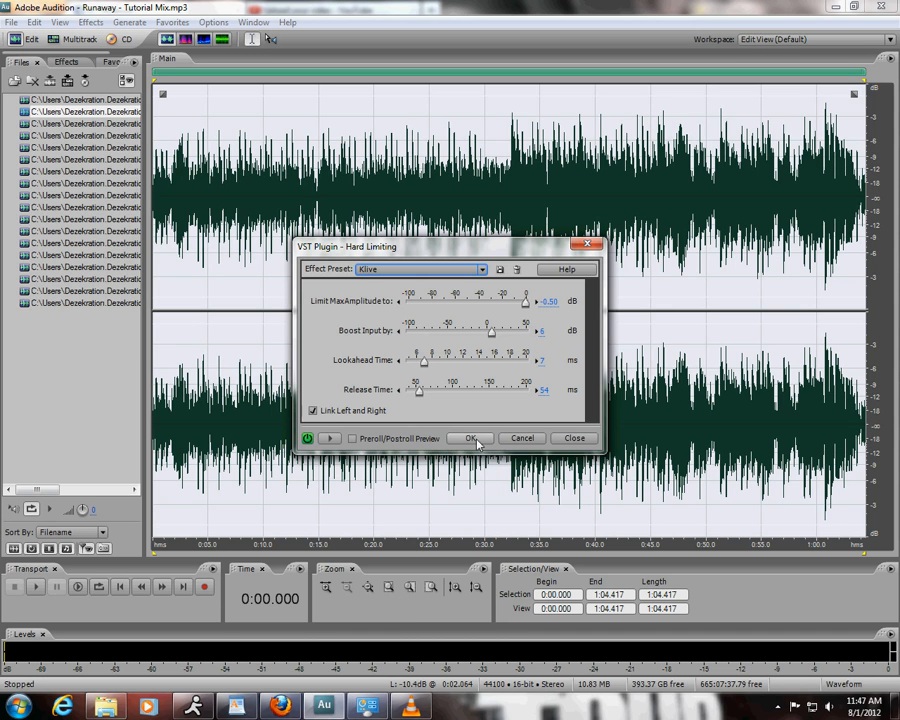
left_click(470, 438)
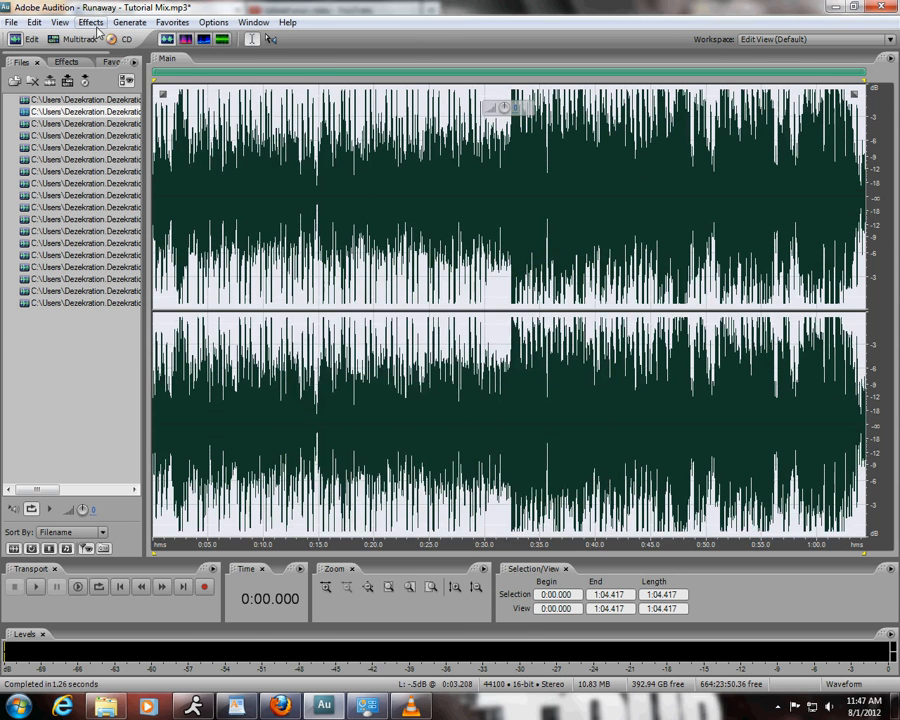
Apply Amplify with -1.3 dB gain on both linked channels.
left_click(91, 22)
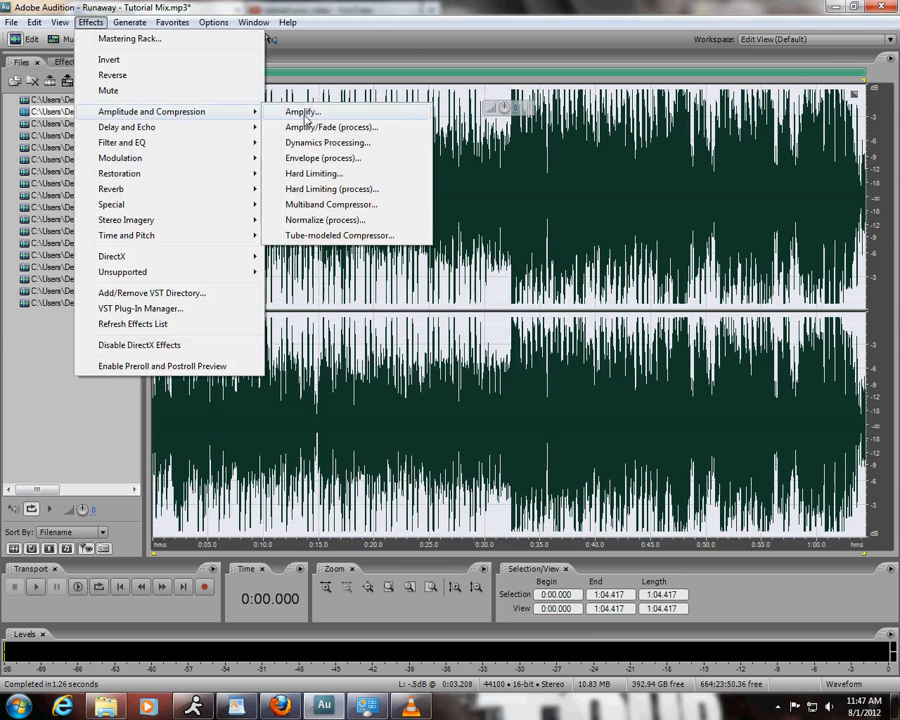
left_click(302, 111)
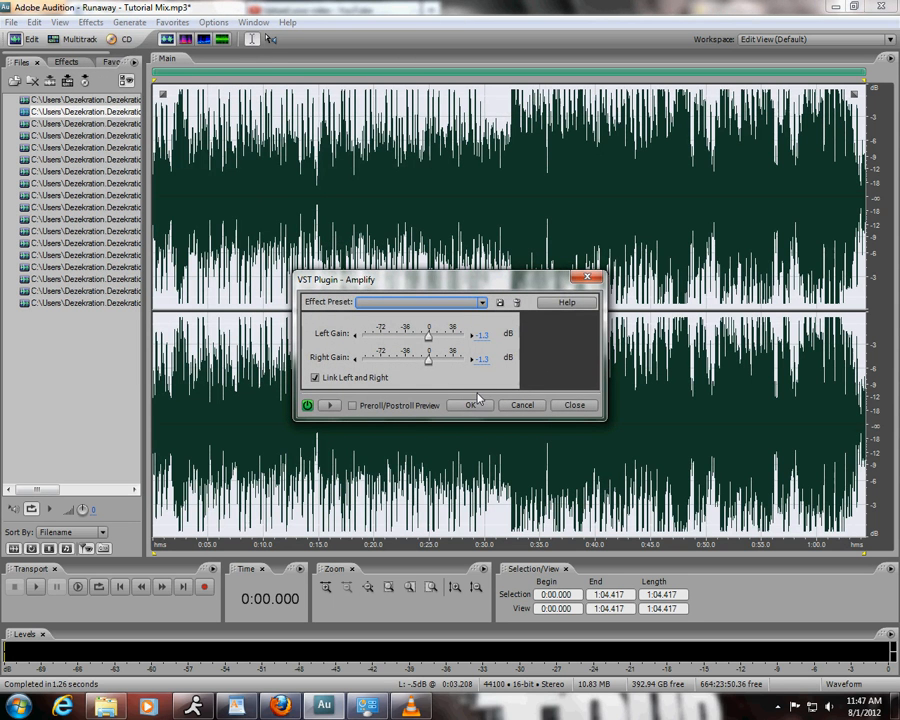
mouse_move(470, 404)
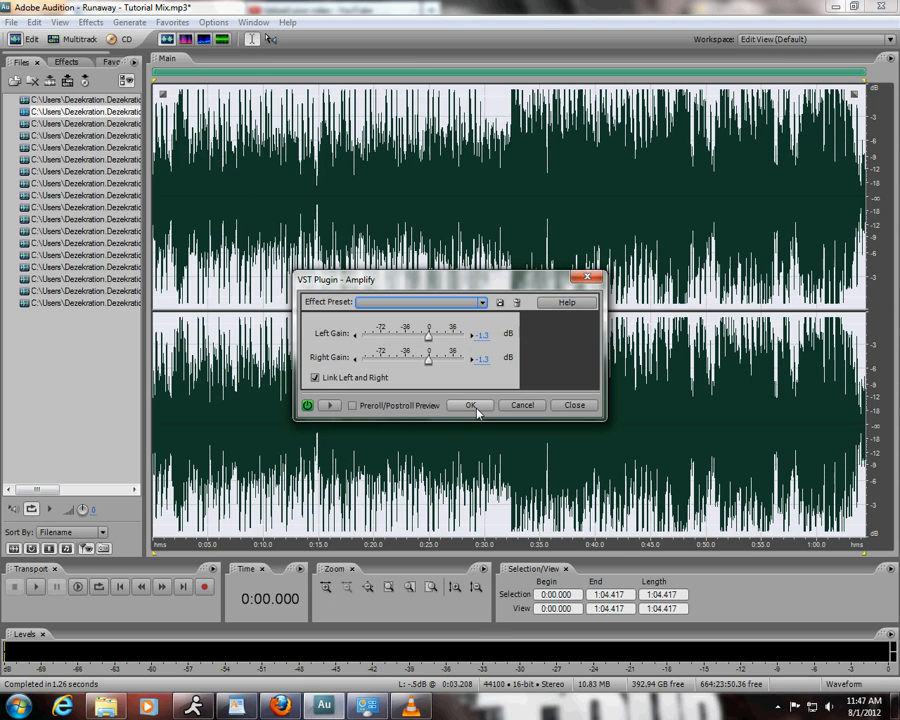
left_click(471, 405)
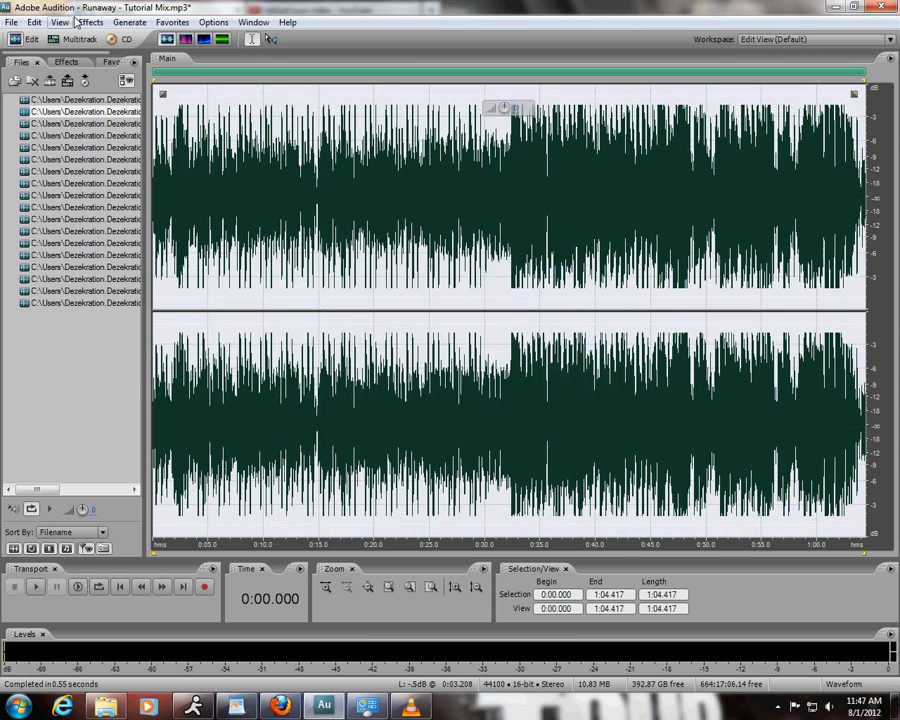
Apply Amplify to the mix a second time, then select all to listen.
left_click(90, 22)
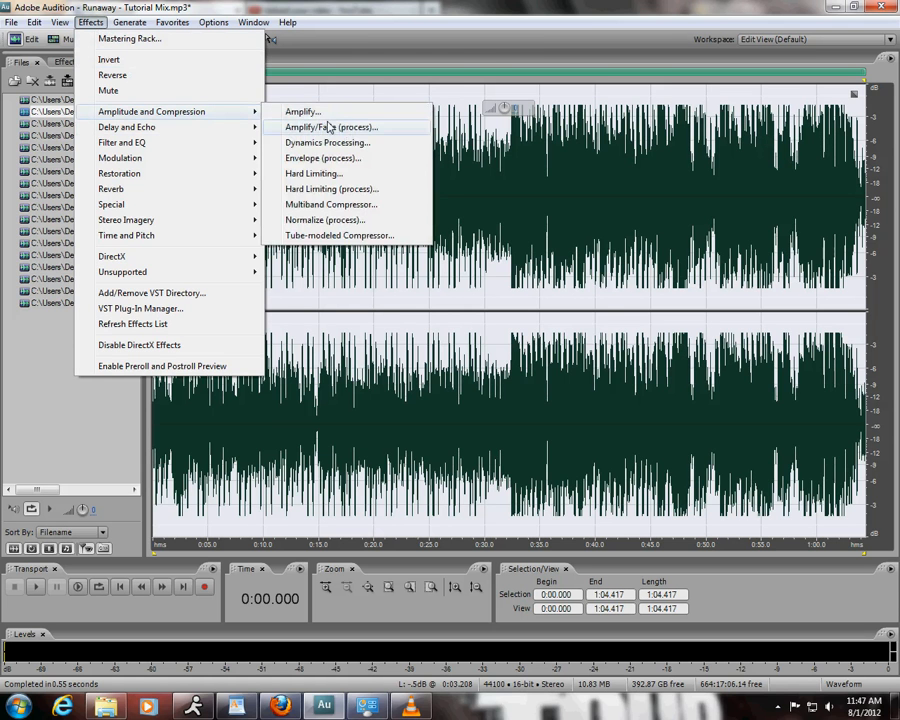
left_click(330, 127)
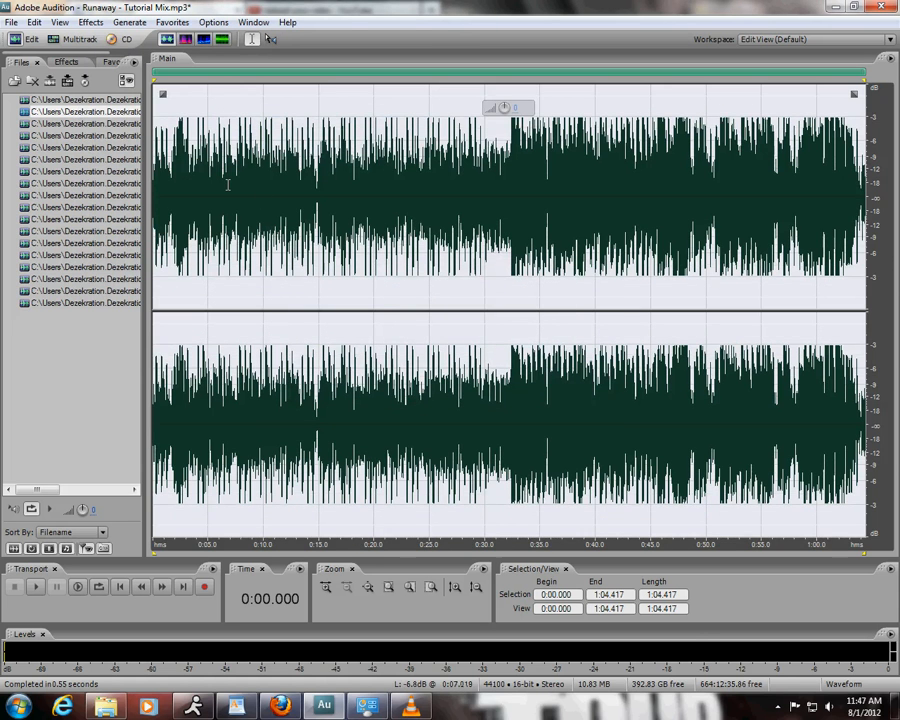
key("ctrl+a")
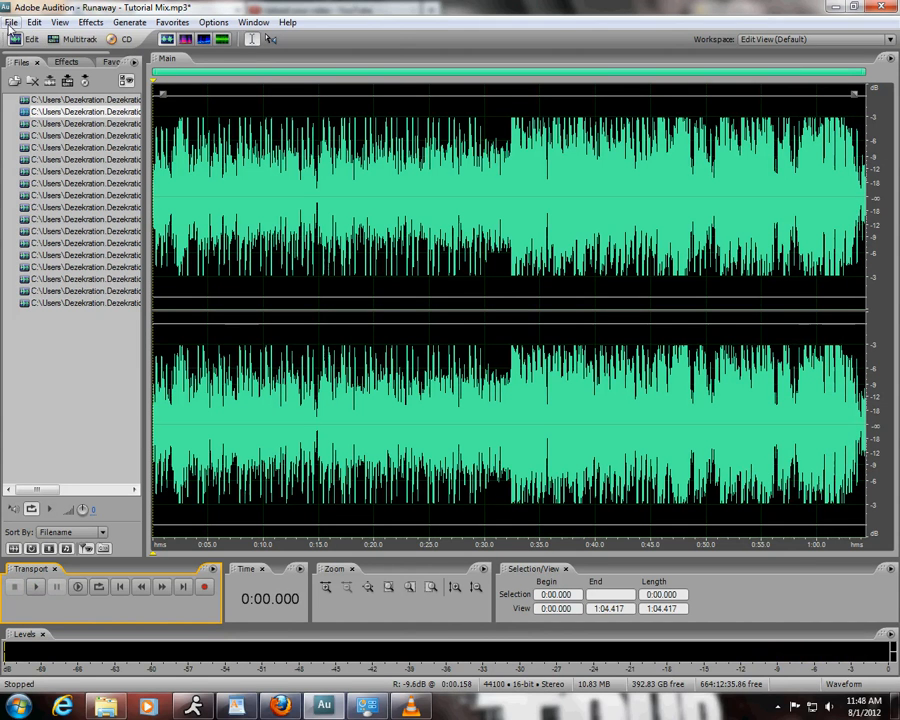
Save the mastered Tutorial Mix MP3 and go back to the Runaway multitrack session.
left_click(11, 22)
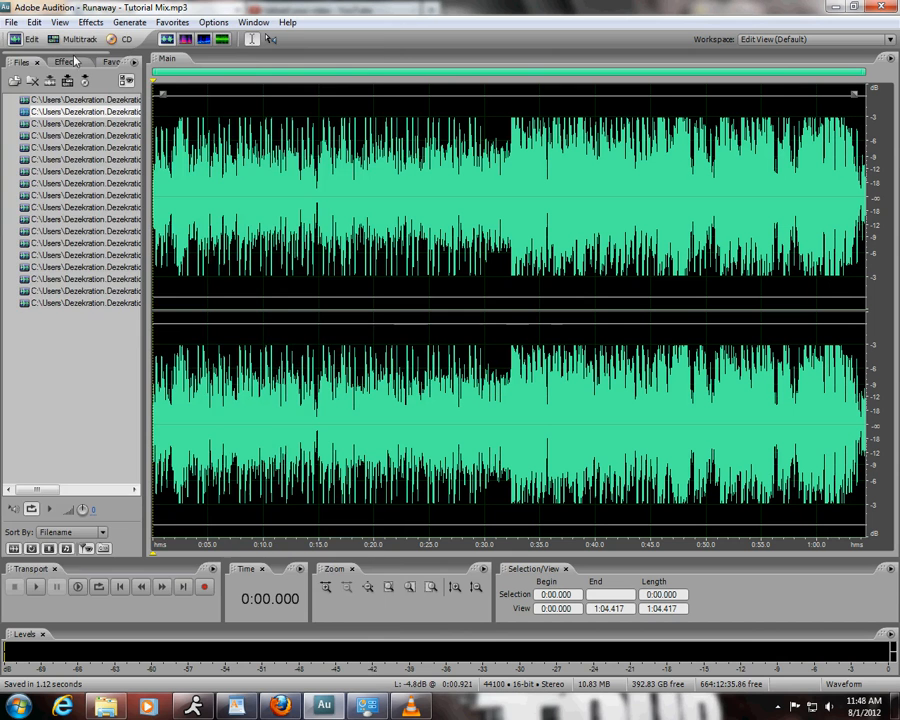
left_click(11, 22)
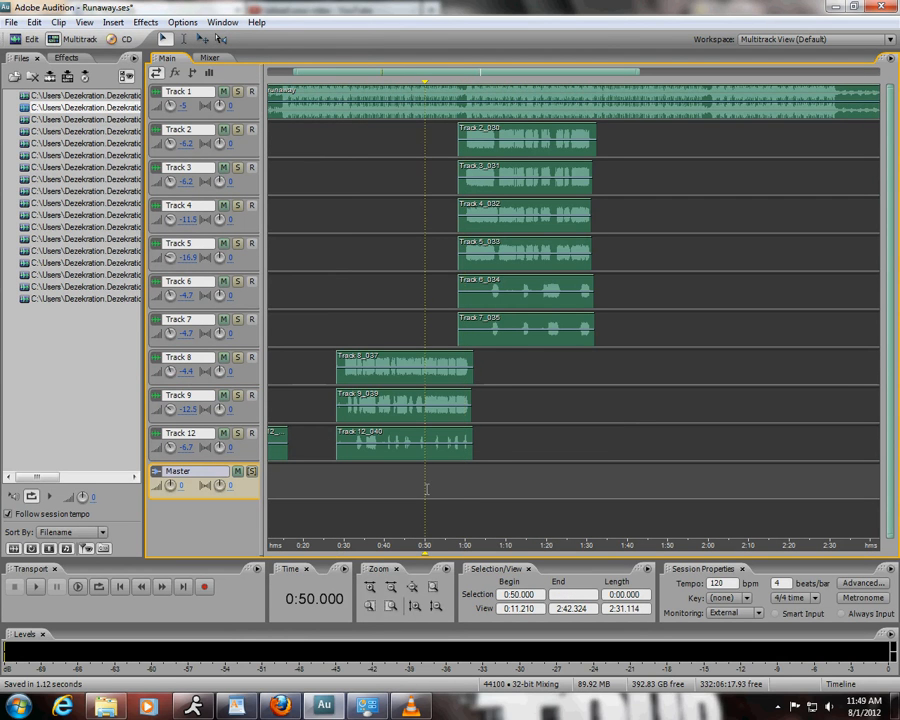
mouse_move(360, 690)
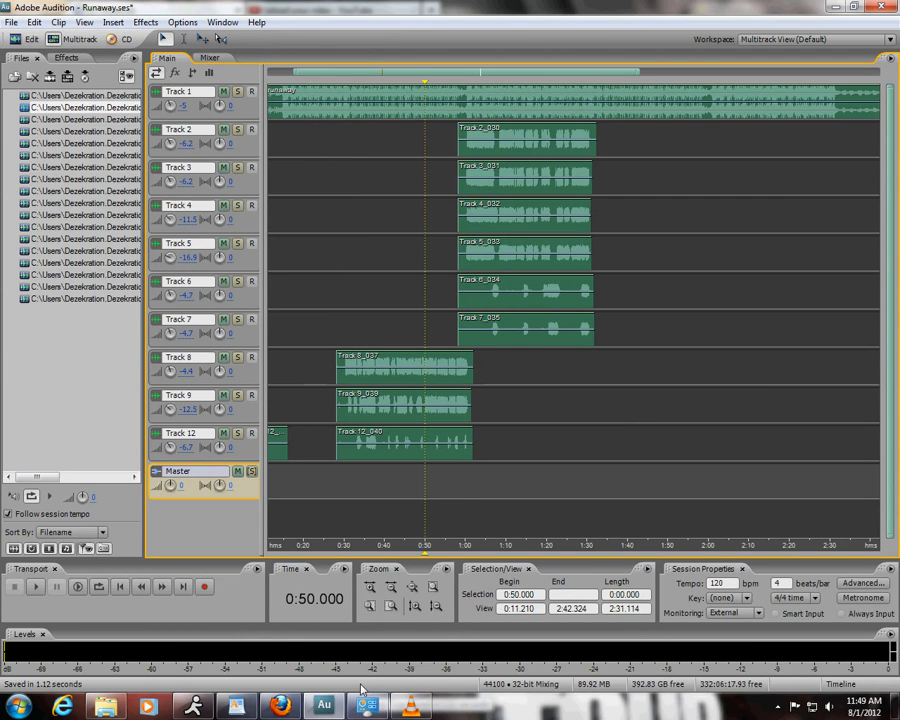
mouse_move(368, 706)
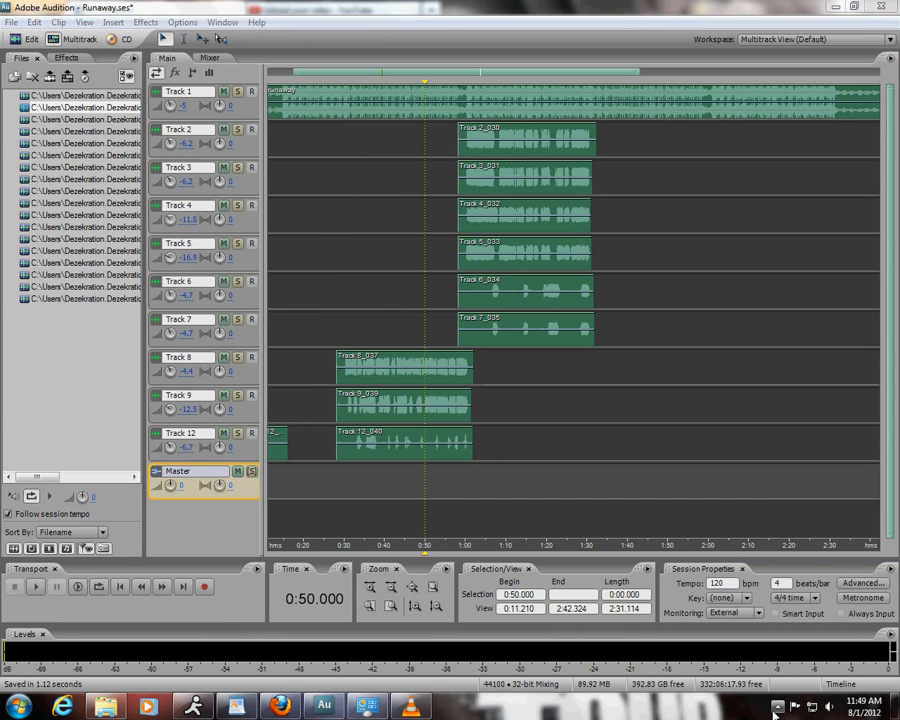
left_click(779, 707)
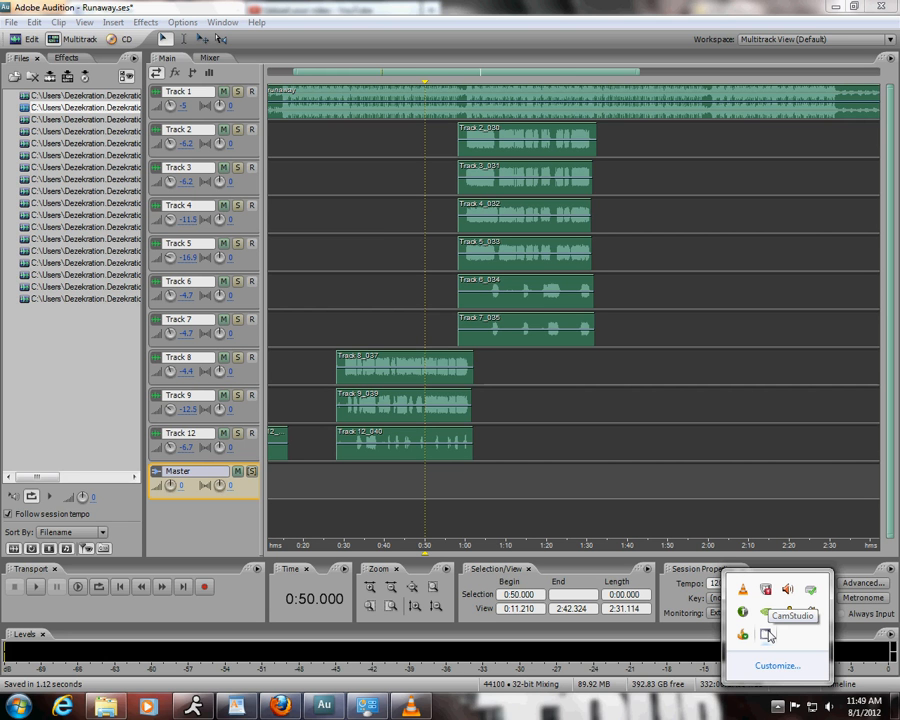
left_click(790, 615)
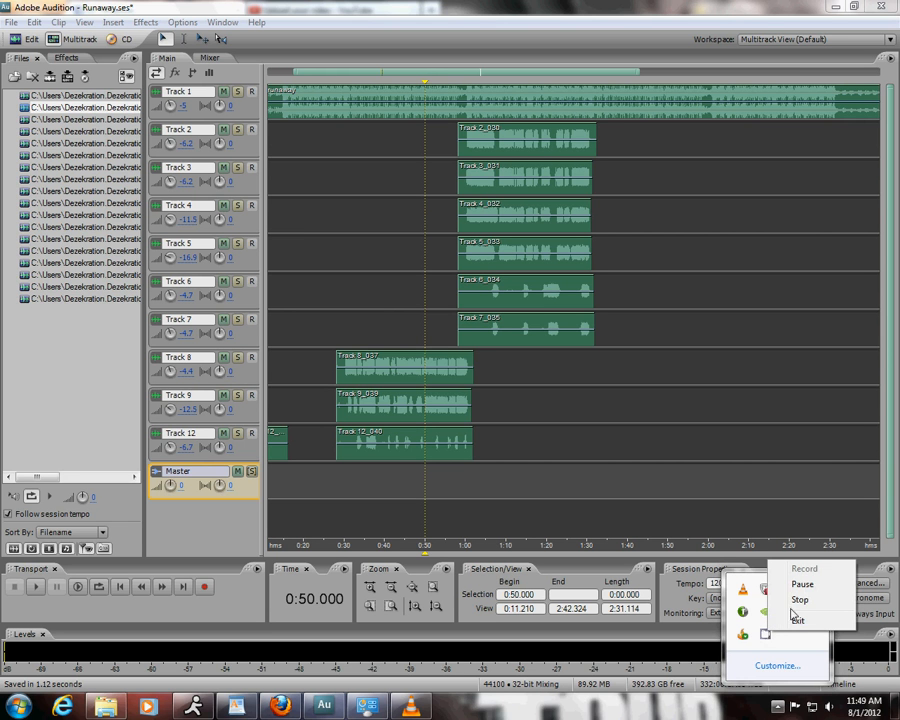